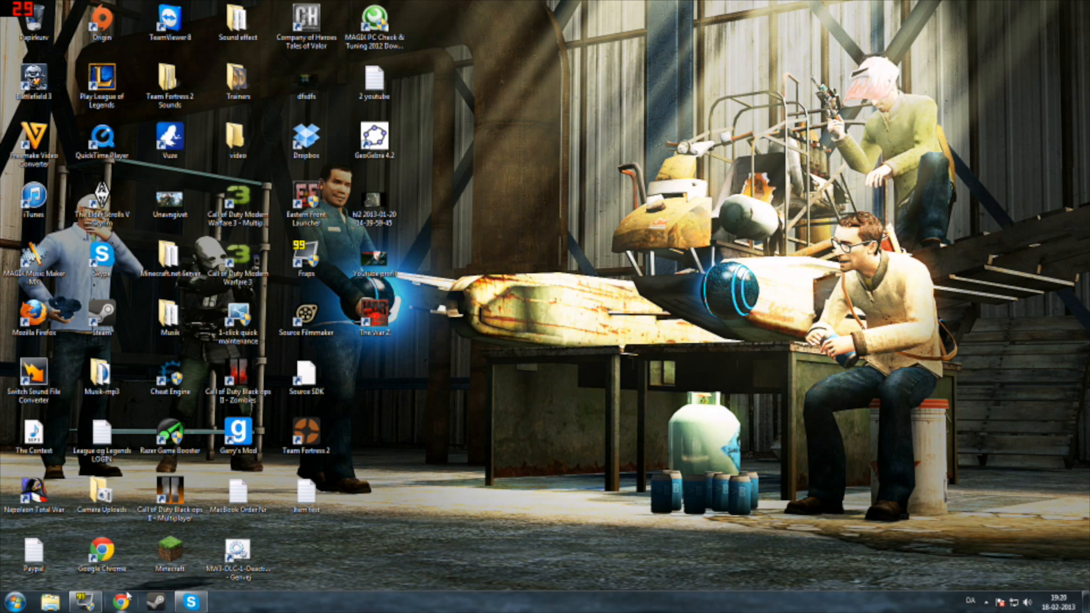
mouse_move(121, 598)
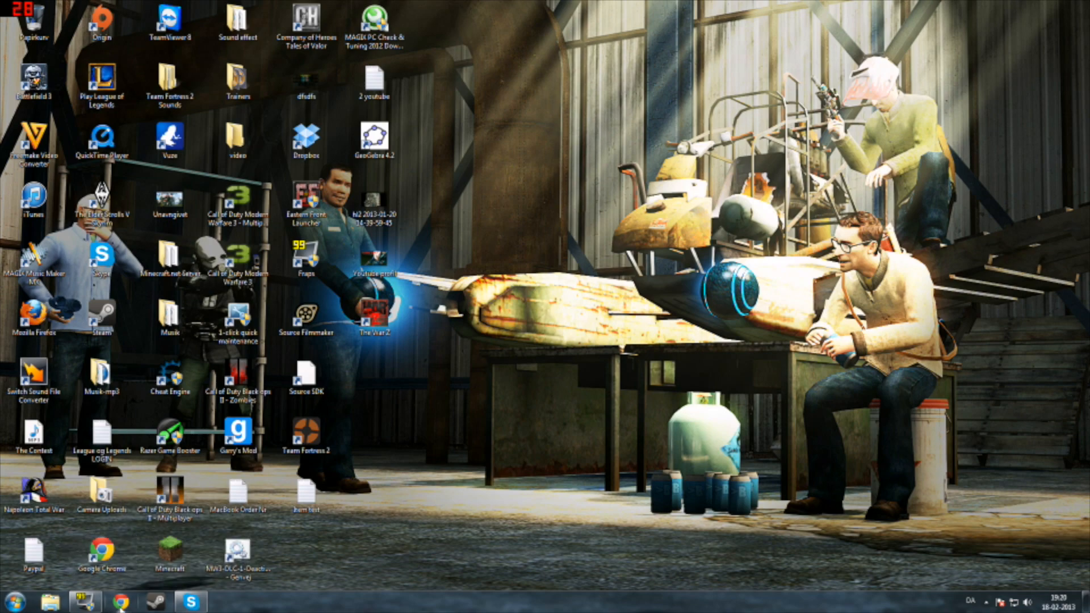
Launch Chrome and enter garrysmod.org in the address bar.
left_click(119, 601)
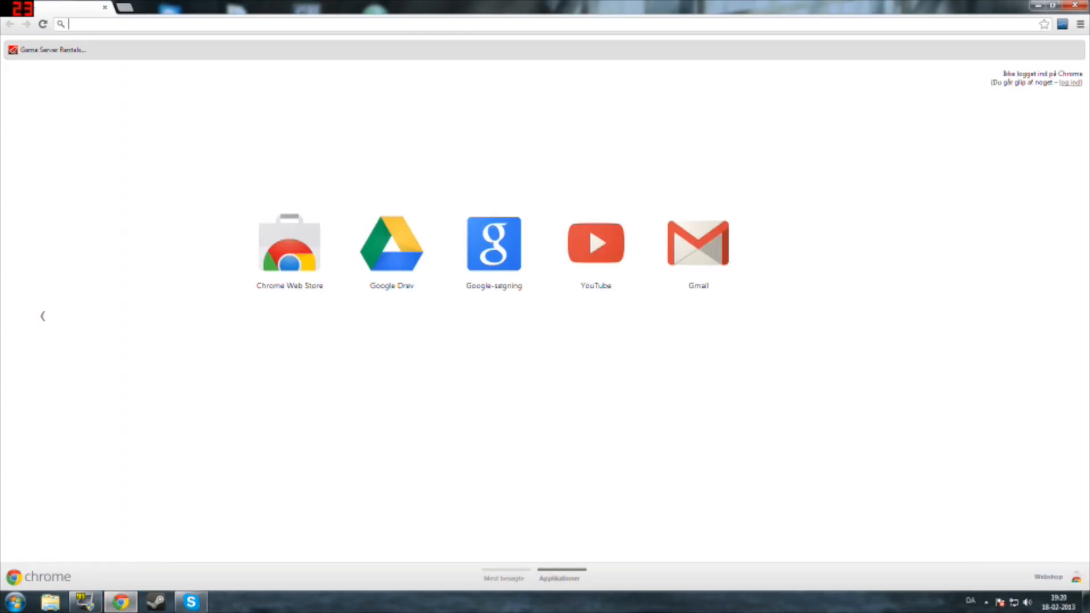
type("garrysmod.org")
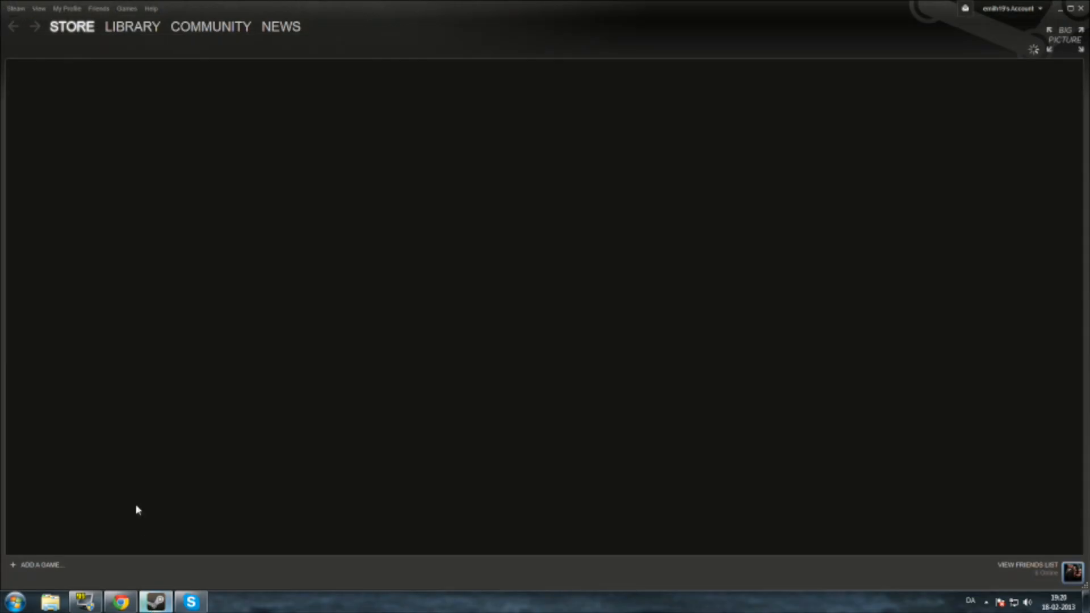
From the Steam Library, view Garry's Mod's Workshop filtered to Map addons only.
left_click(132, 26)
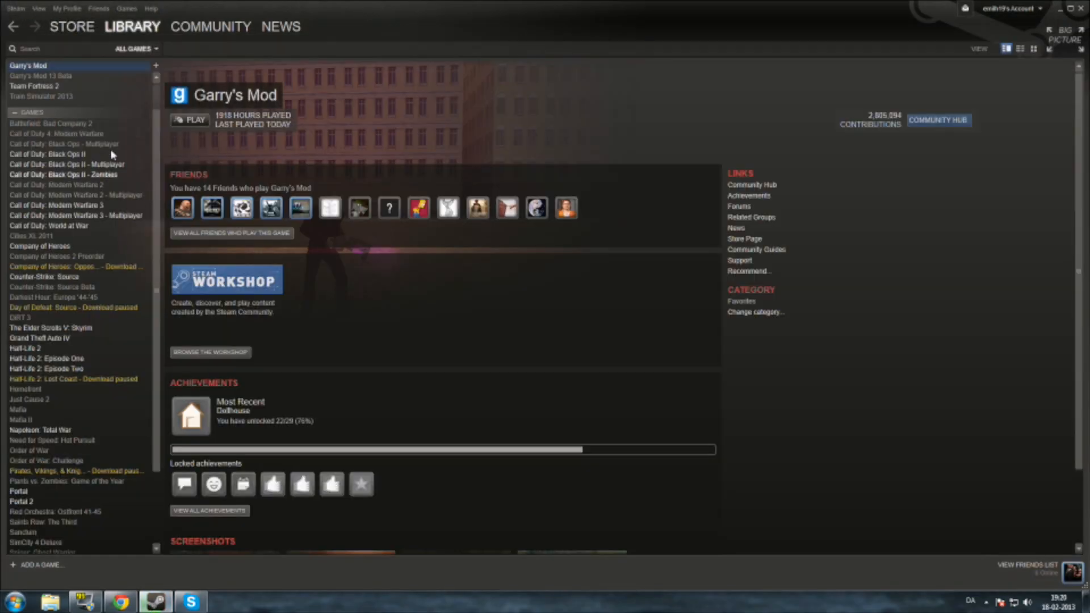
right_click(34, 65)
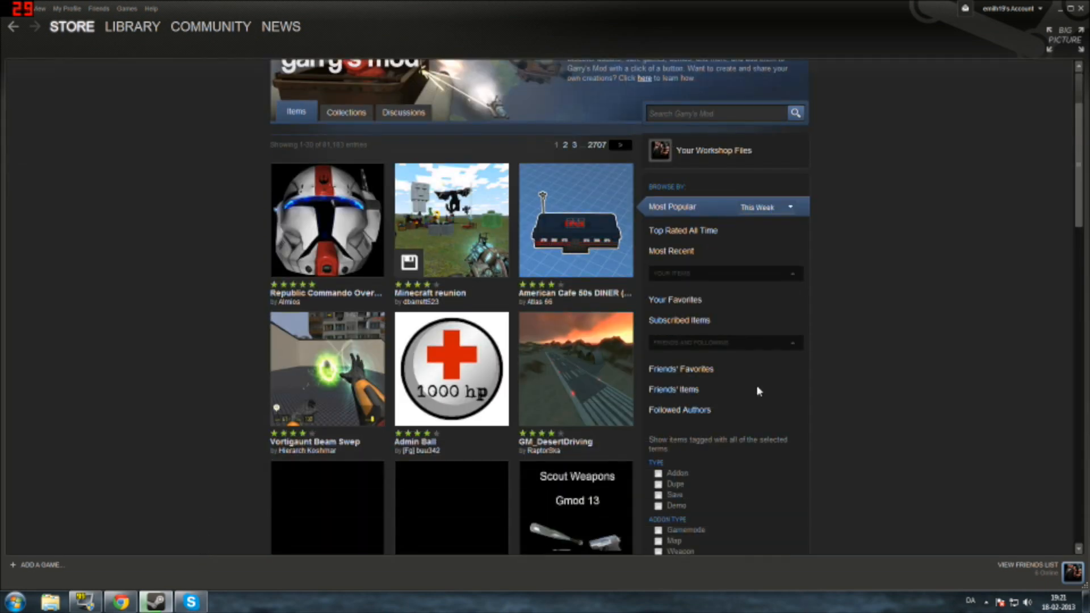
scroll("down", 3)
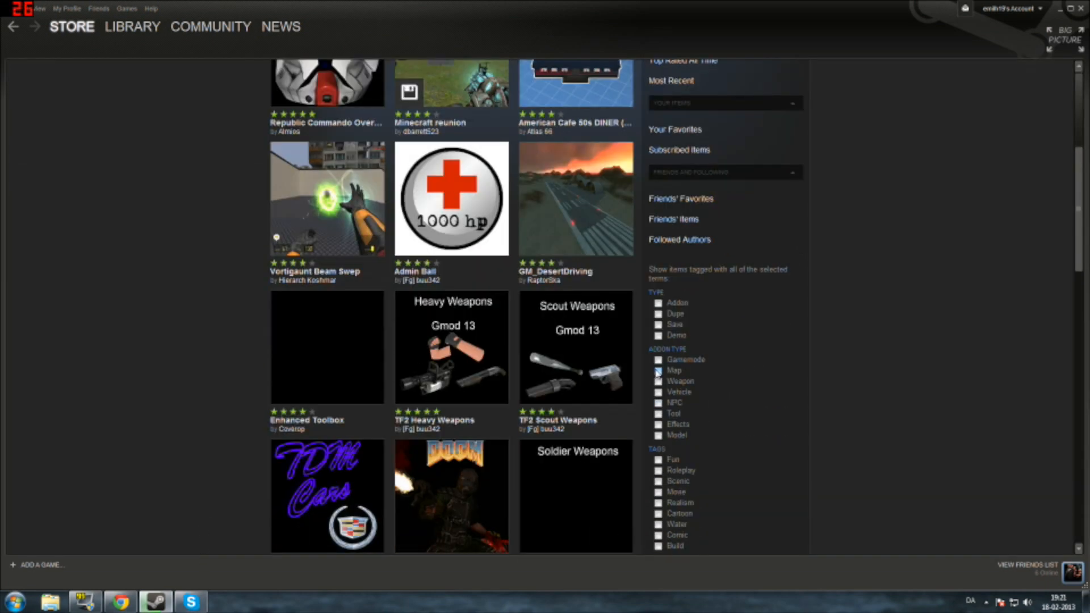
left_click(658, 369)
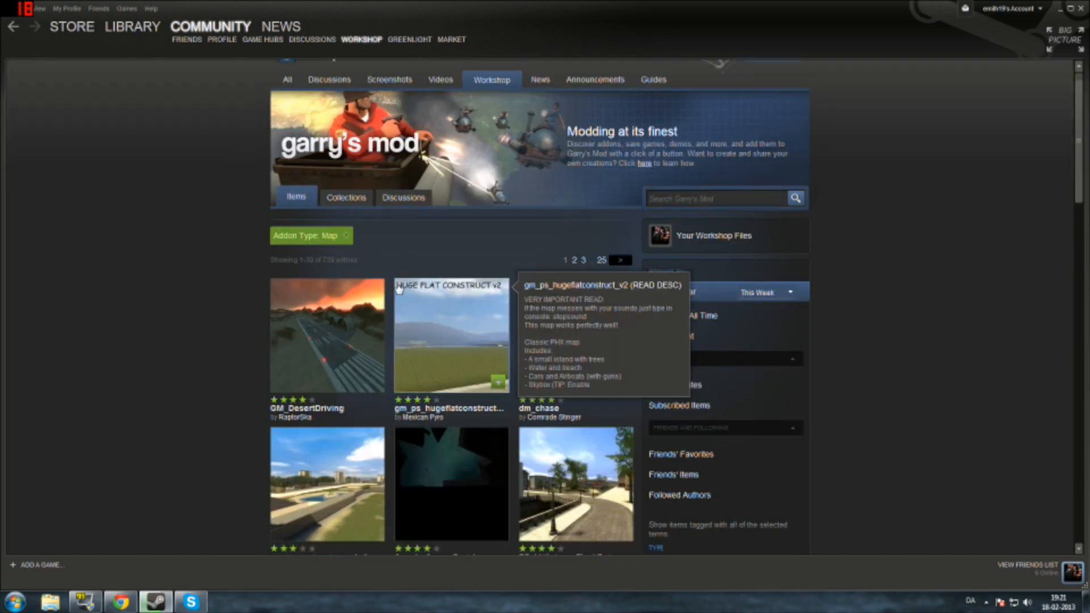
scroll("down", 3)
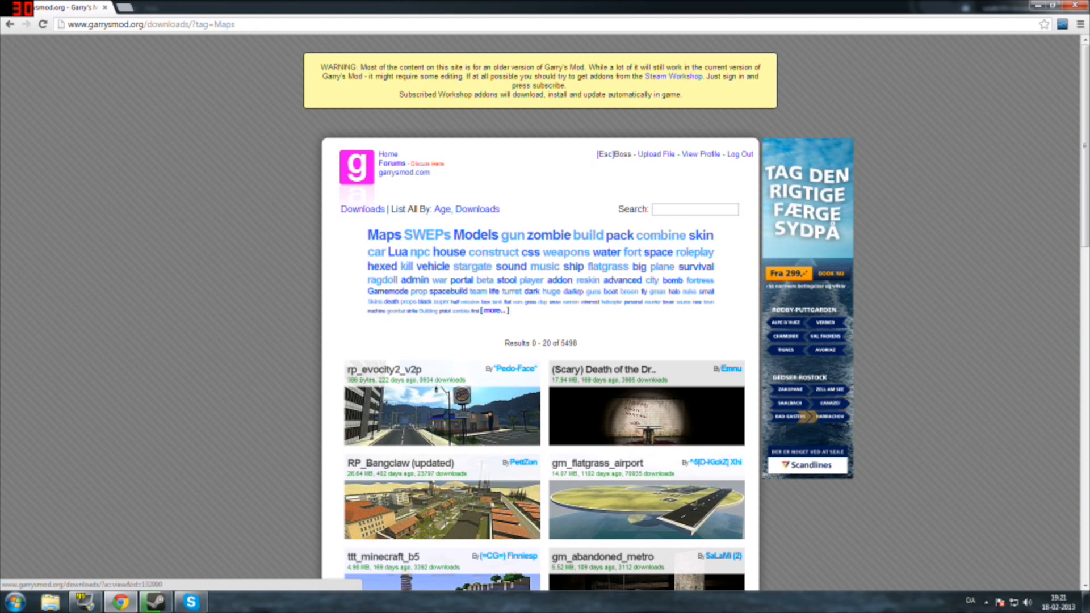
Download the RP_Bangclaw (updated) map zip from its garrysmod.org page.
scroll("down", 3)
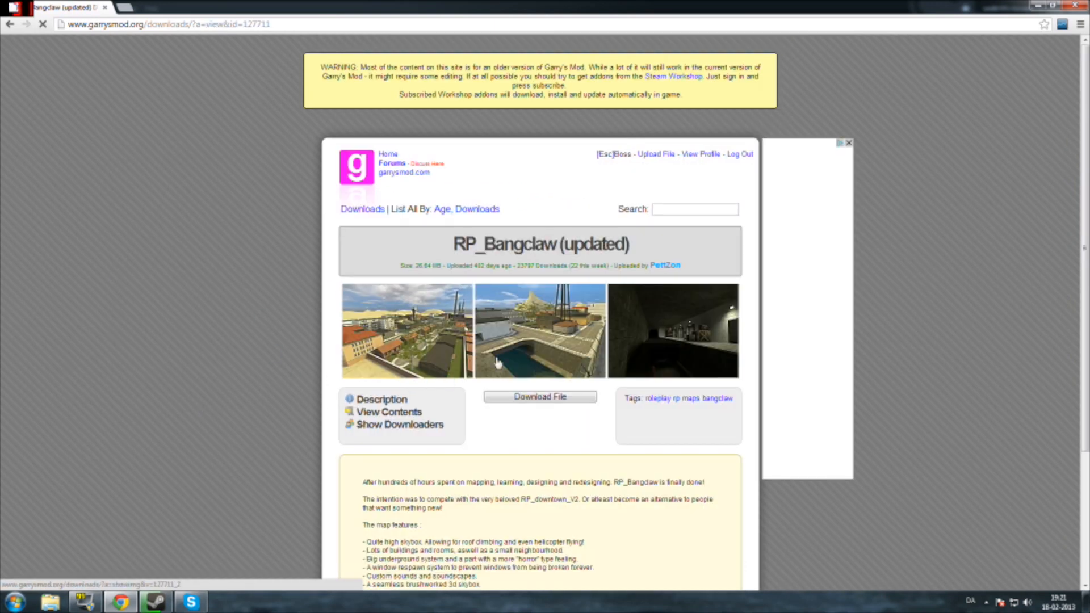
left_click(540, 397)
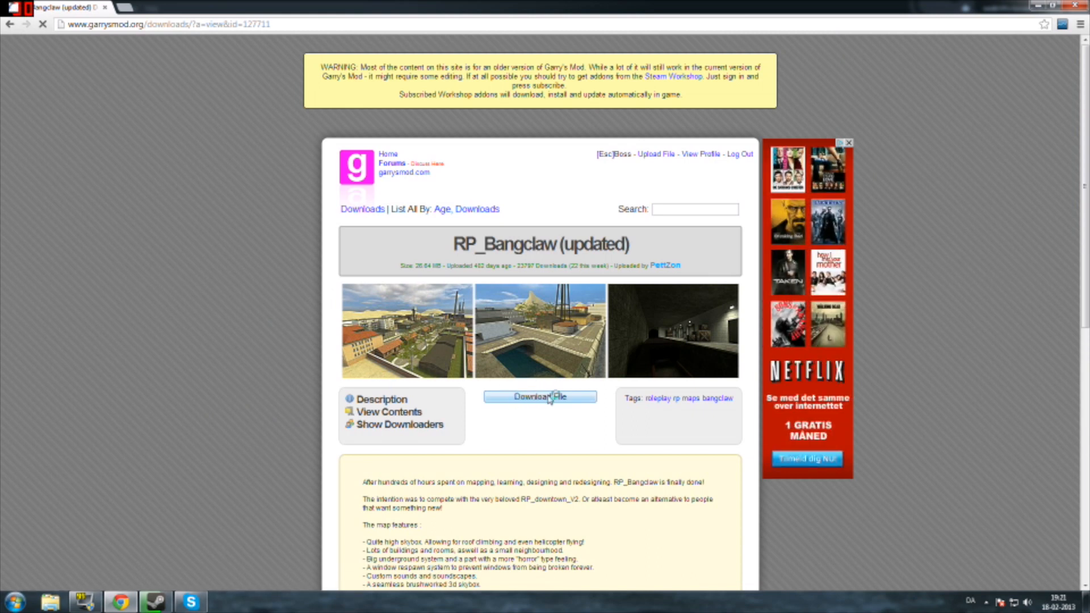
left_click(539, 396)
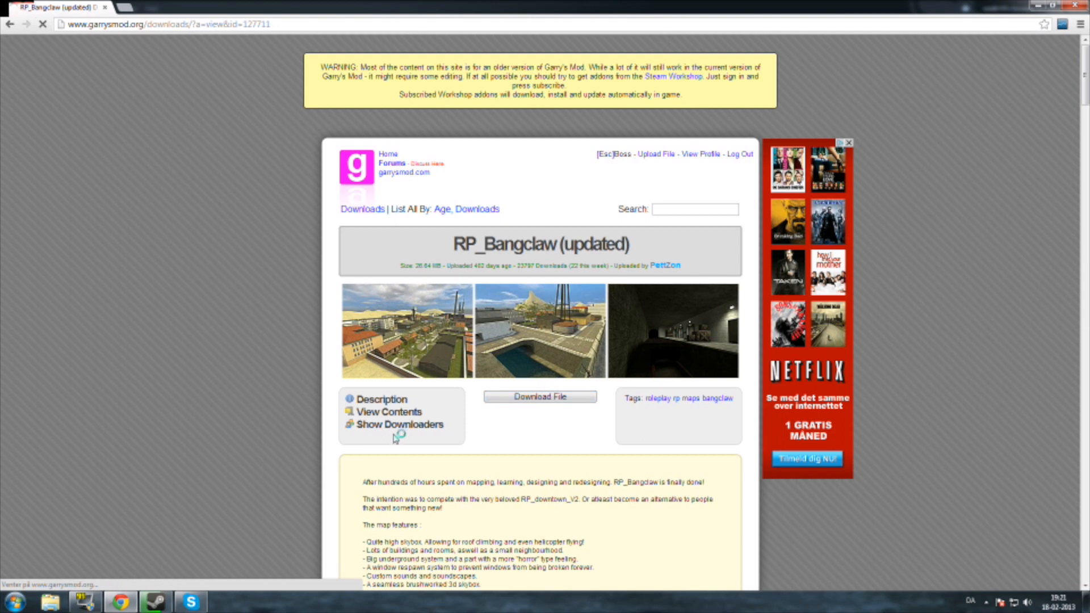
left_click(539, 396)
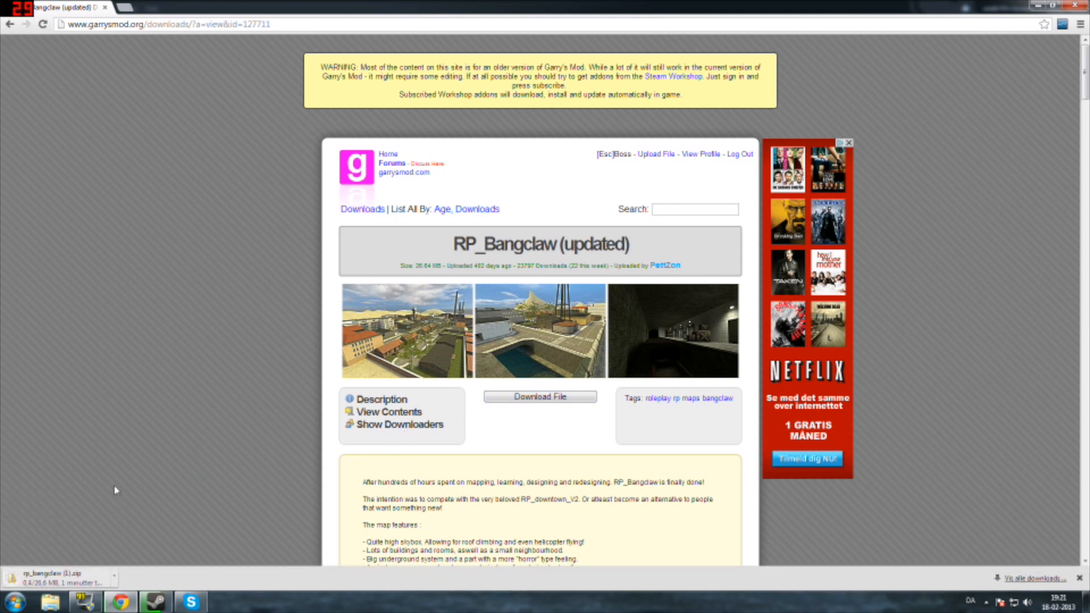
mouse_move(117, 555)
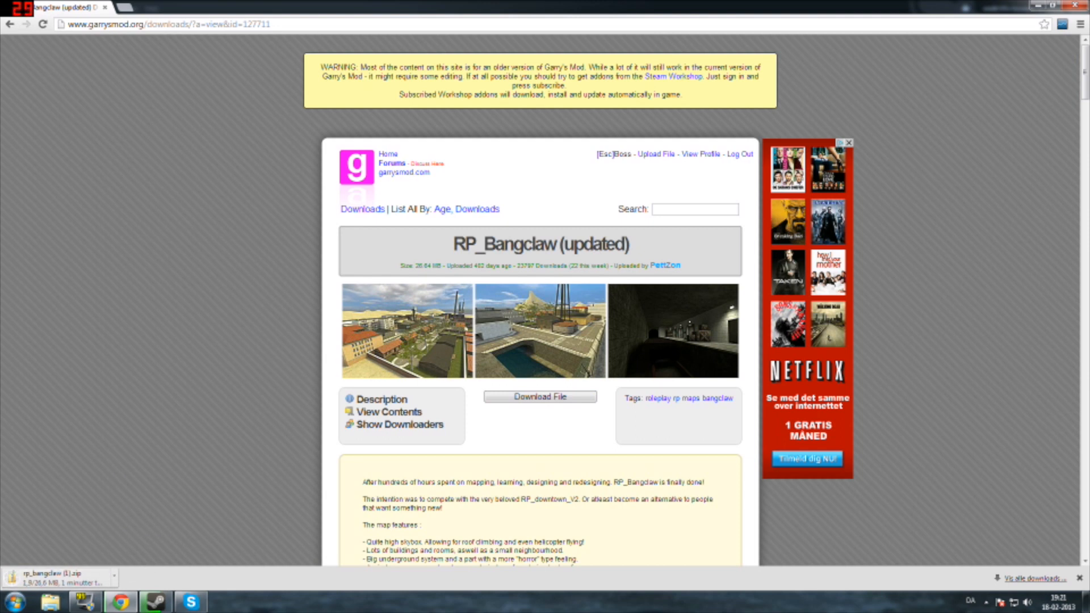
mouse_move(179, 476)
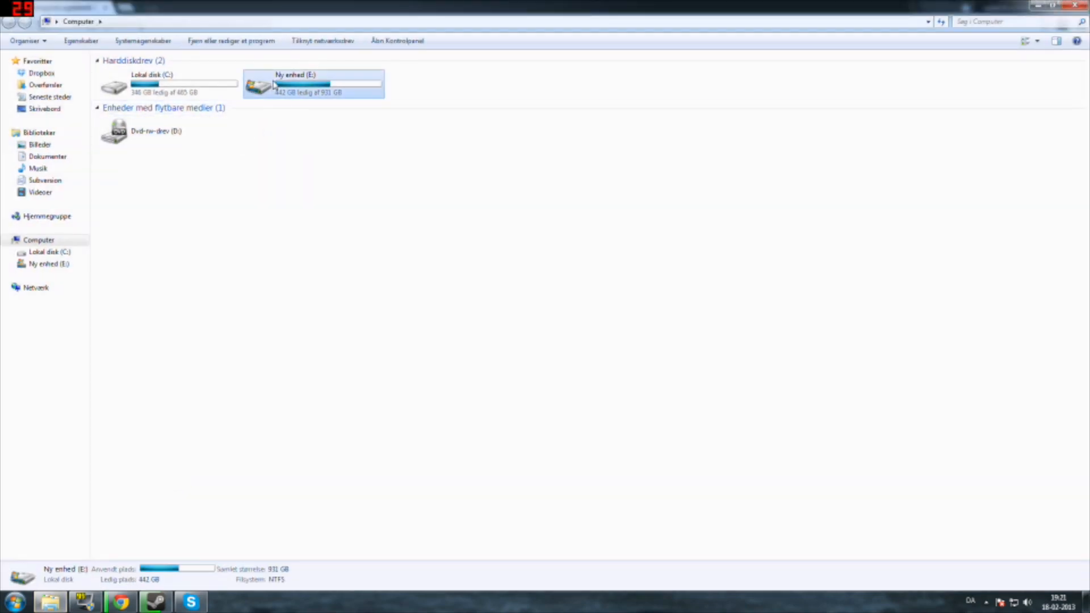
Navigate E: > Programmer (x86) > Steam > steamapps > account folder > garrysmod.
double_click(313, 84)
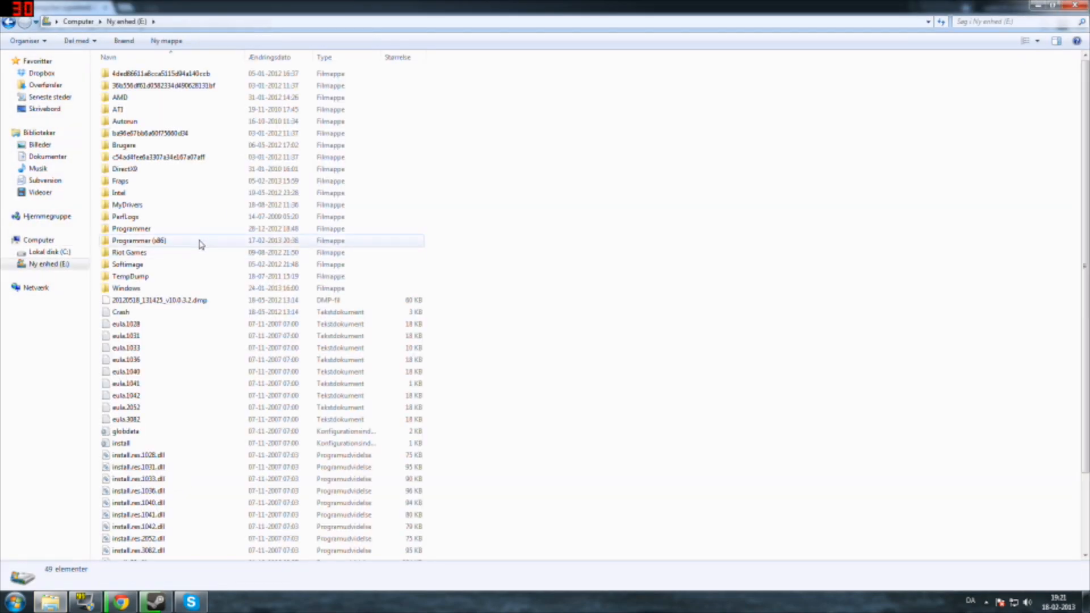
double_click(139, 240)
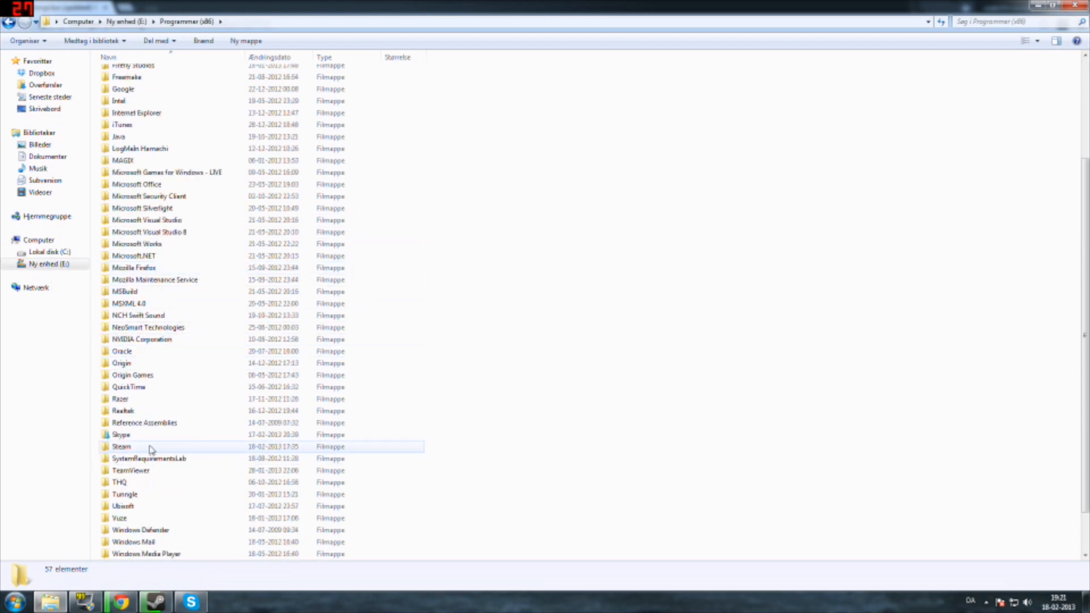
double_click(121, 446)
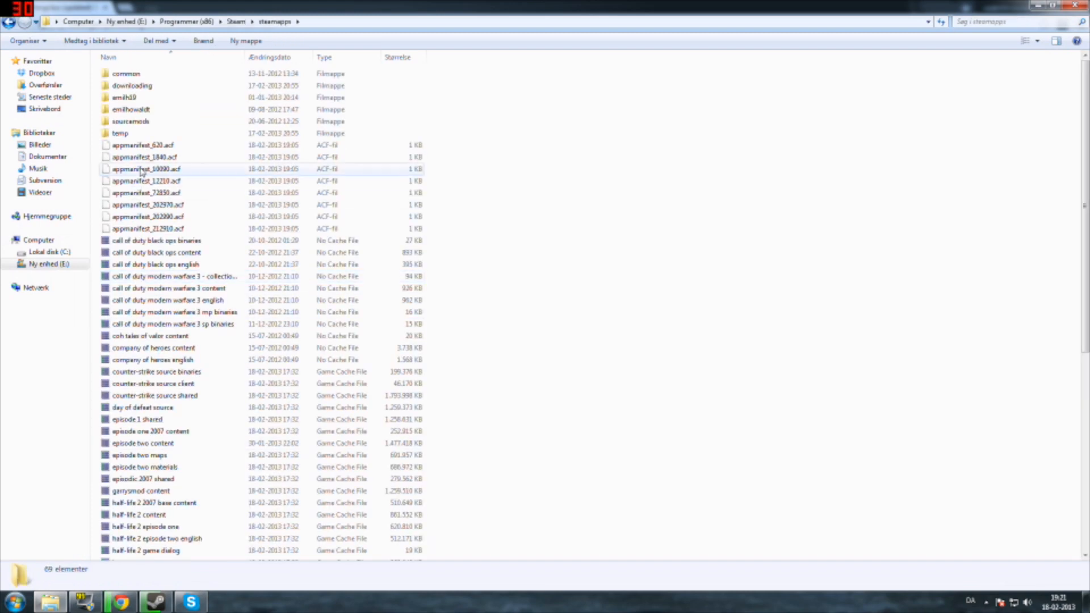
double_click(131, 109)
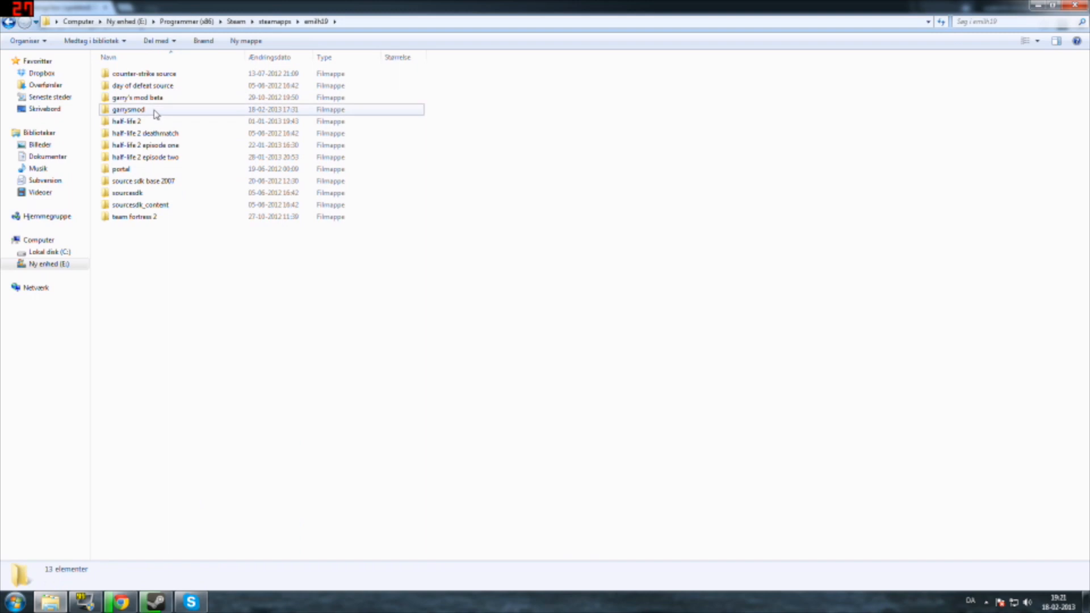
double_click(128, 109)
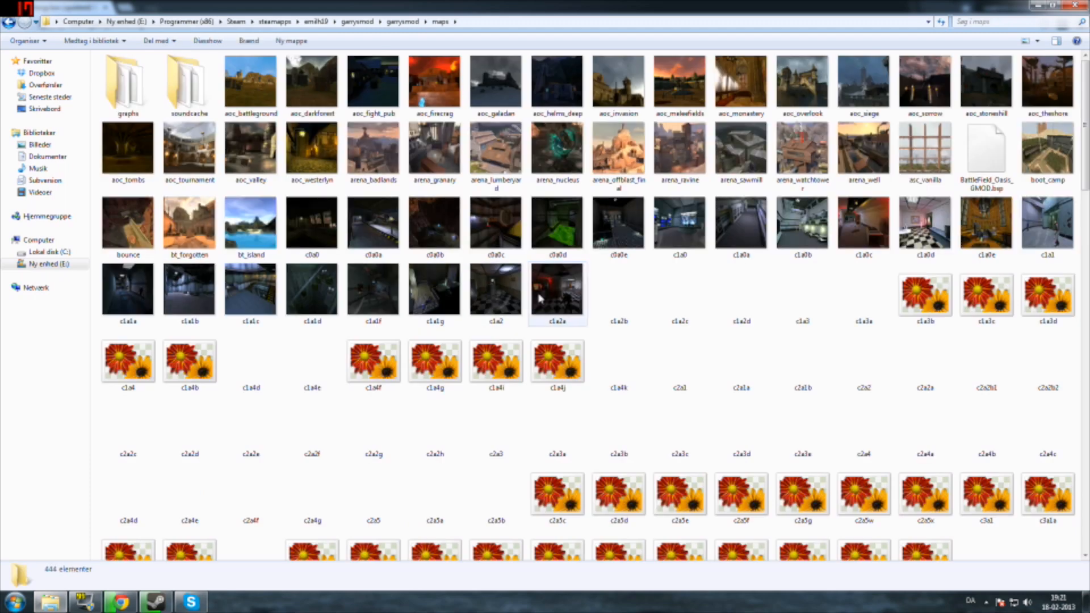
scroll("down", 3)
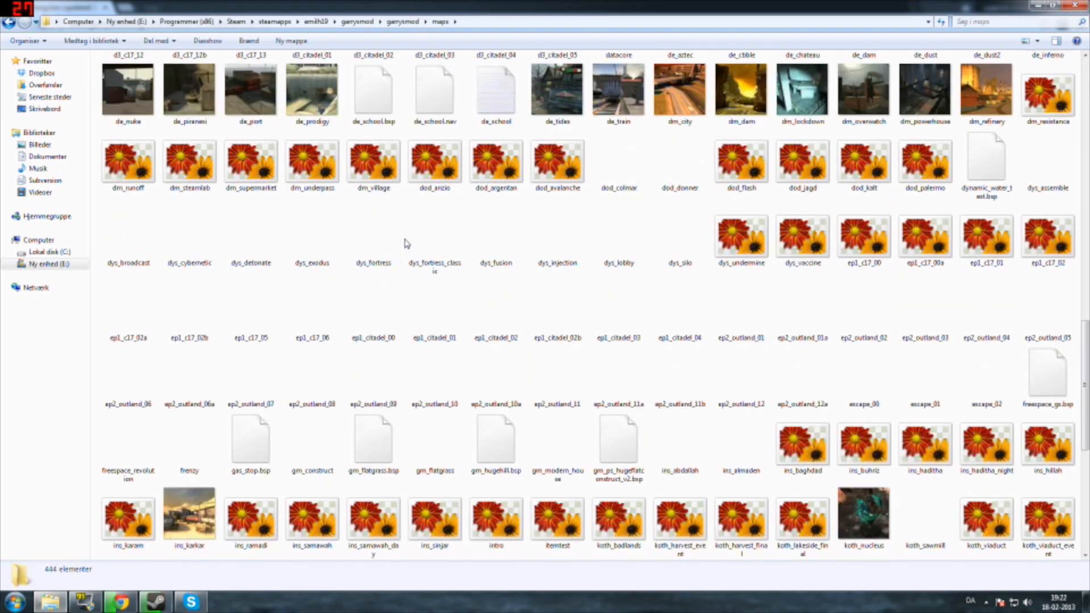
scroll("down", 3)
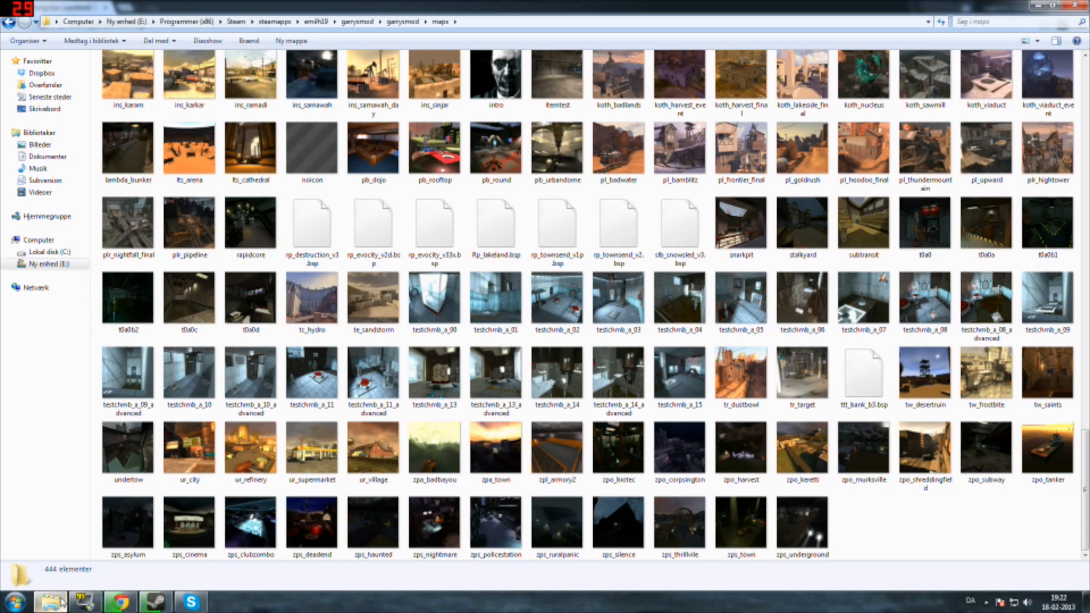
mouse_move(960, 564)
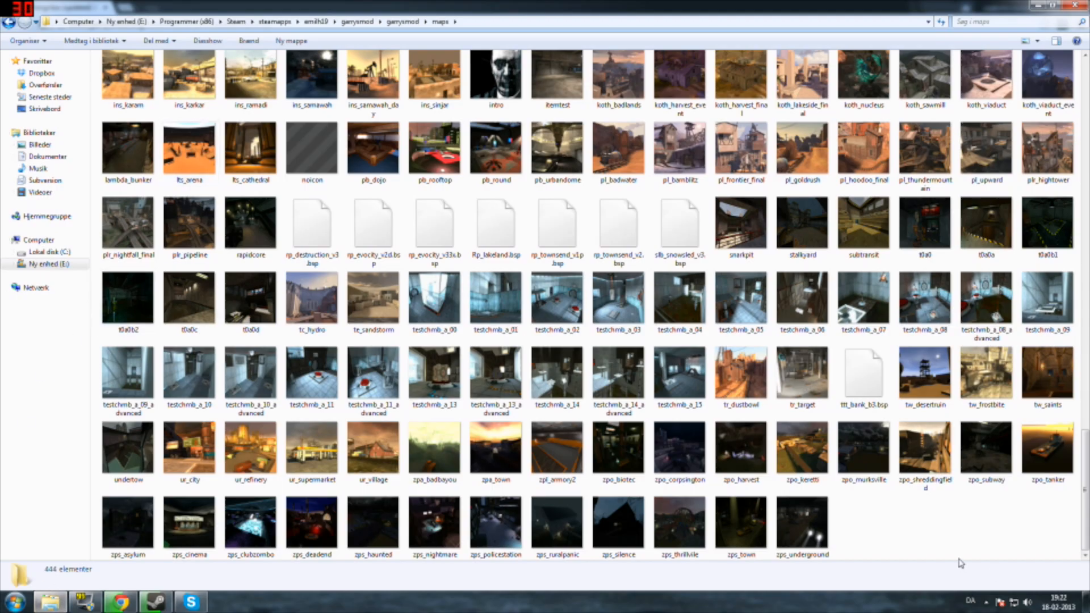
left_click(555, 223)
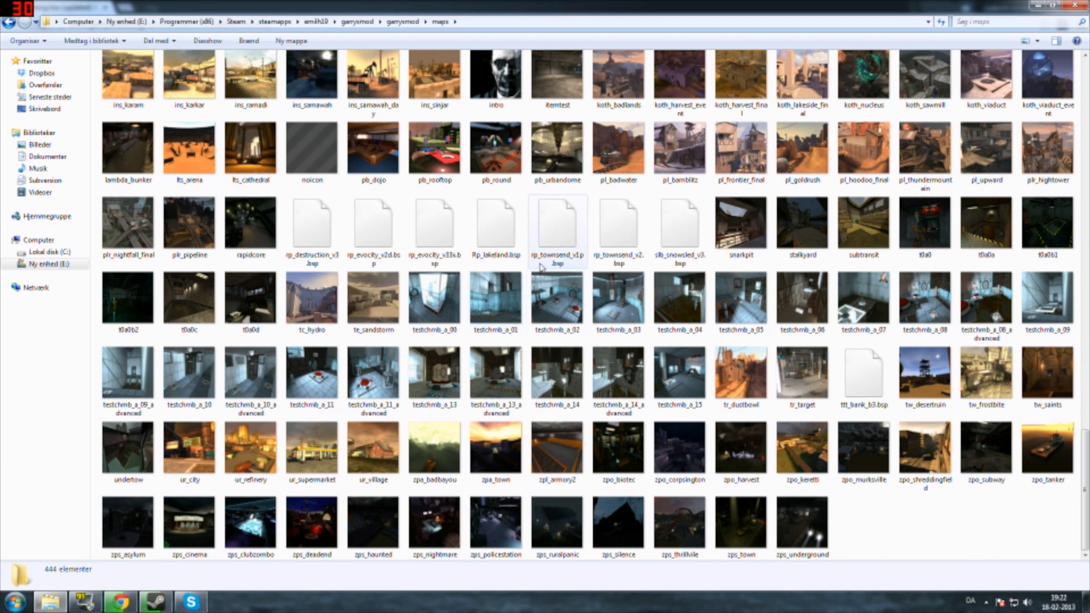
mouse_move(556, 266)
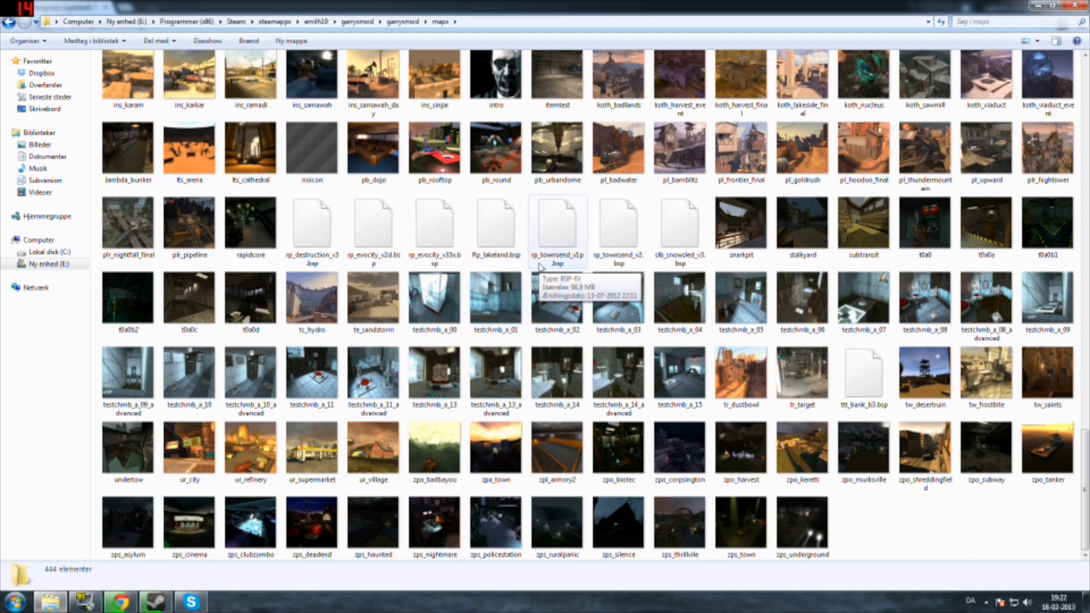
left_click(617, 229)
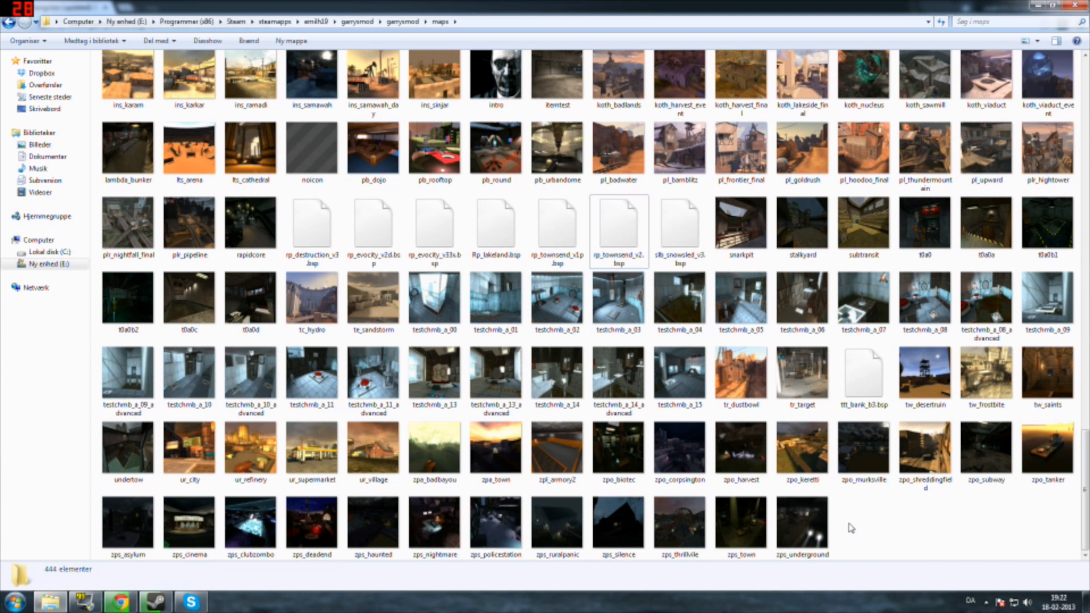
mouse_move(926, 527)
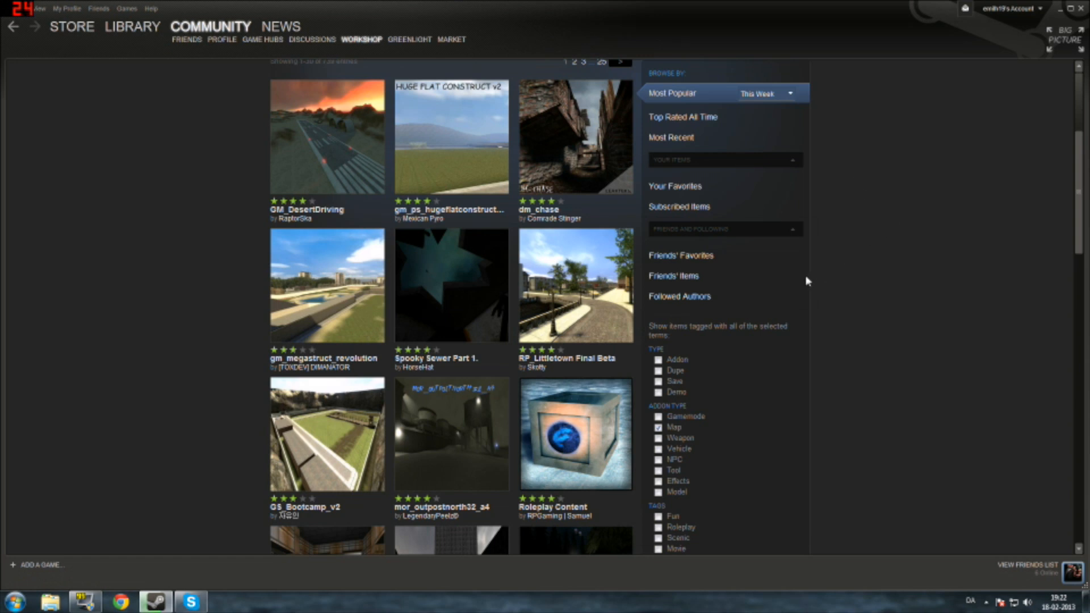
Scroll down the Workshop list of Garry's Mod map addons.
scroll("down", 3)
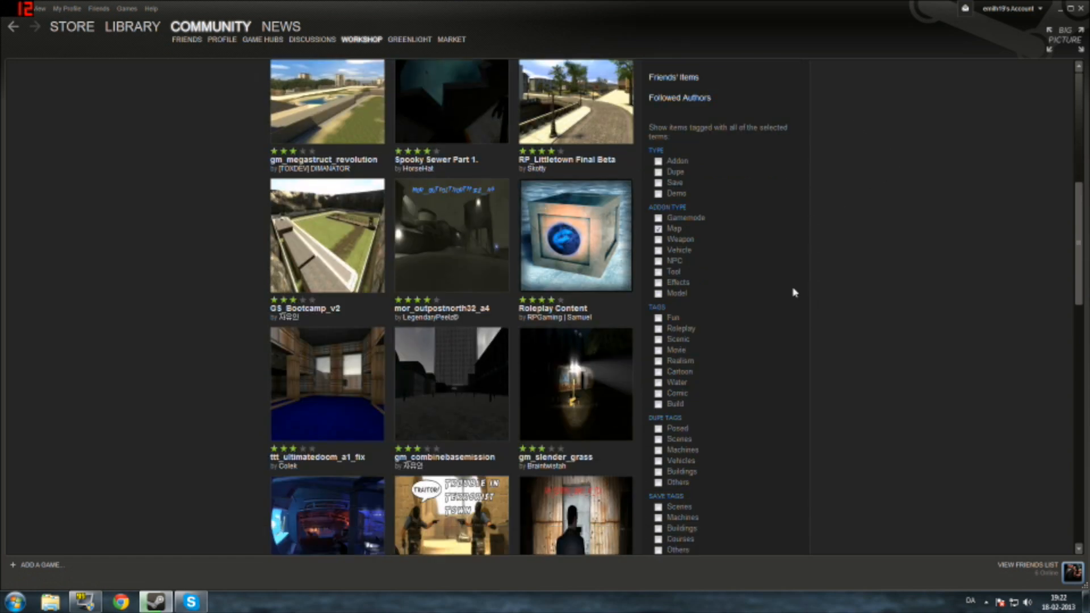